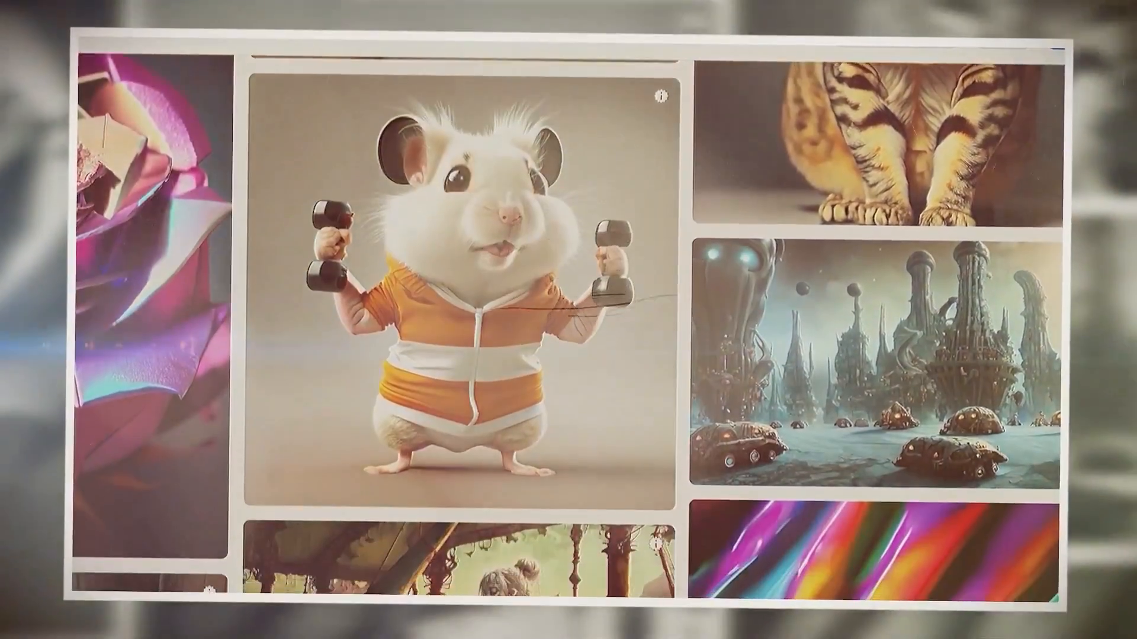
scroll(down, 3)
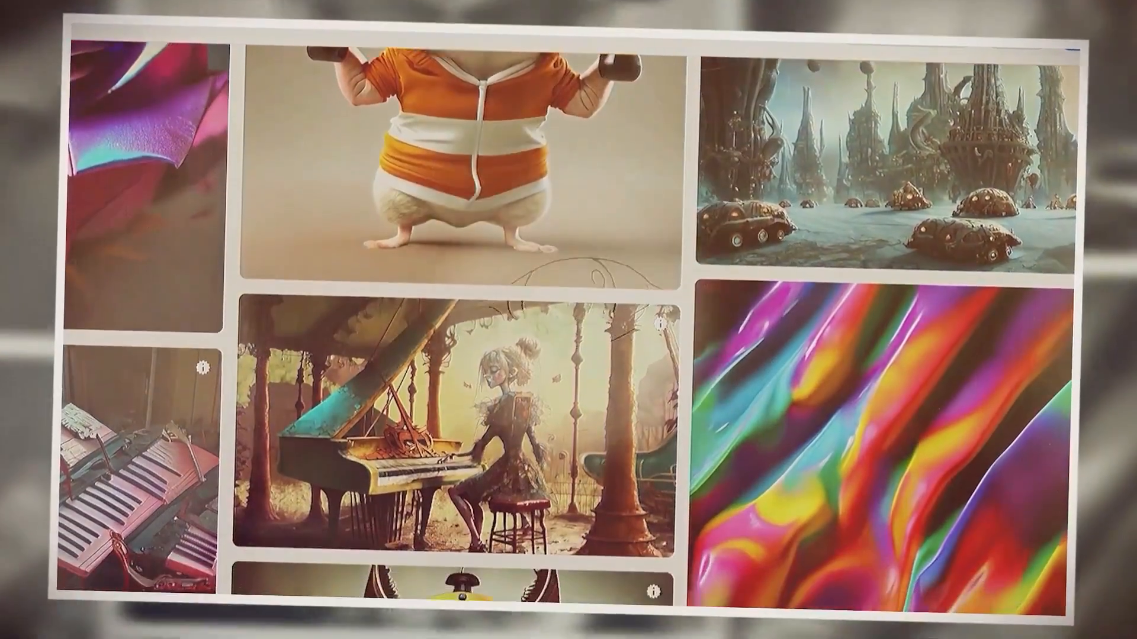